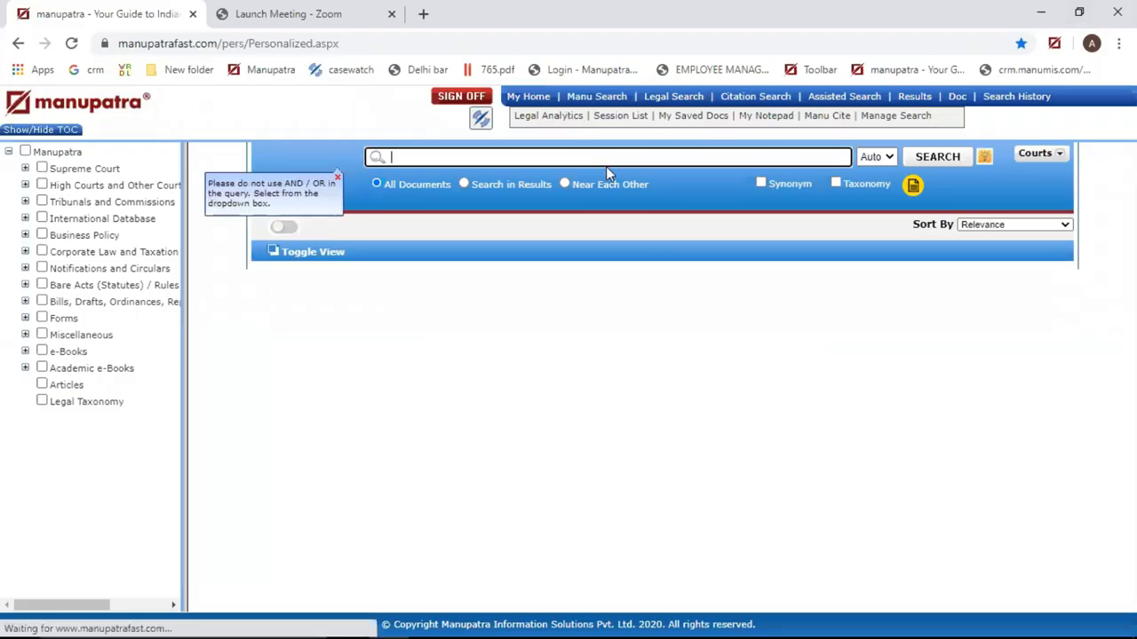
# Search for "appointment of arbitrator" and browse the returned judgment results list.
pyautogui.write('appointment of arbitrator')
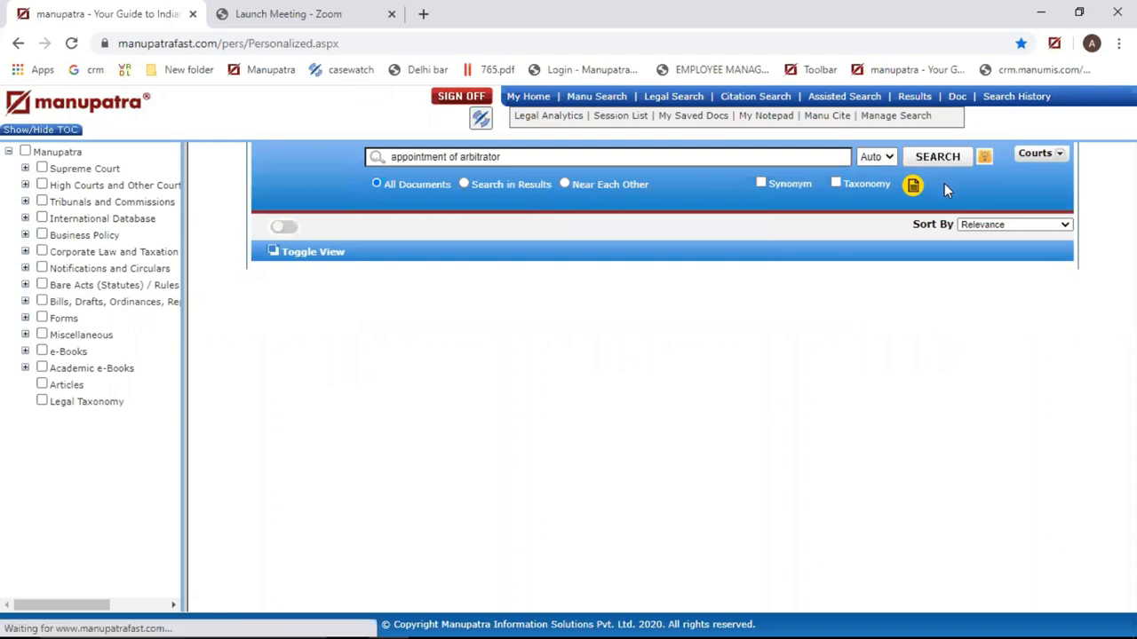
pyautogui.click(938, 157)
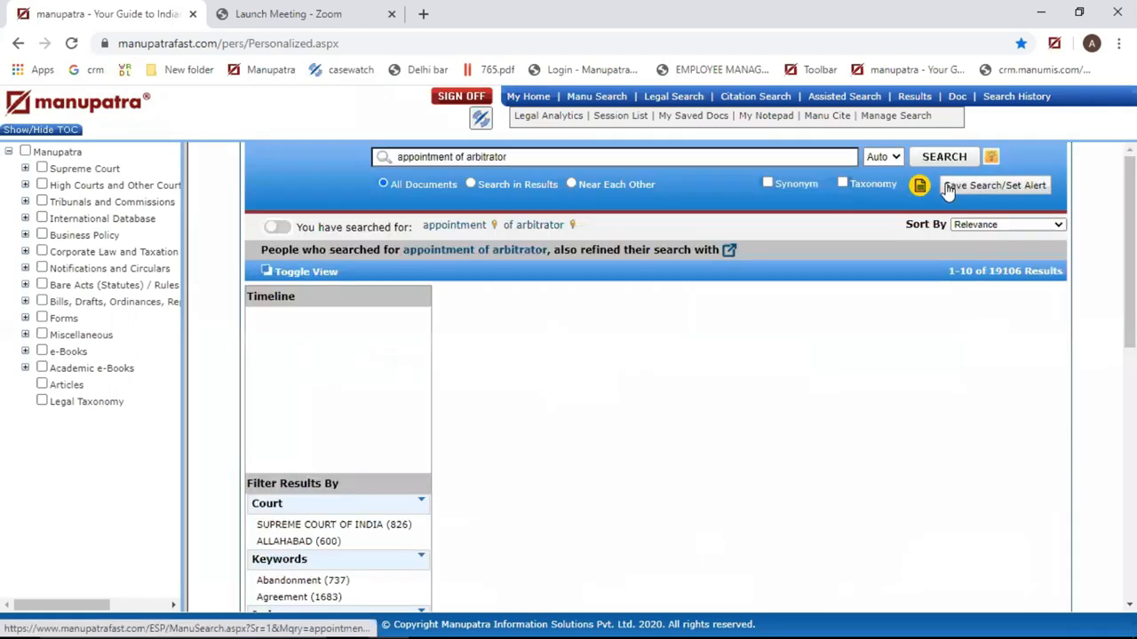
pyautogui.scroll(-3)
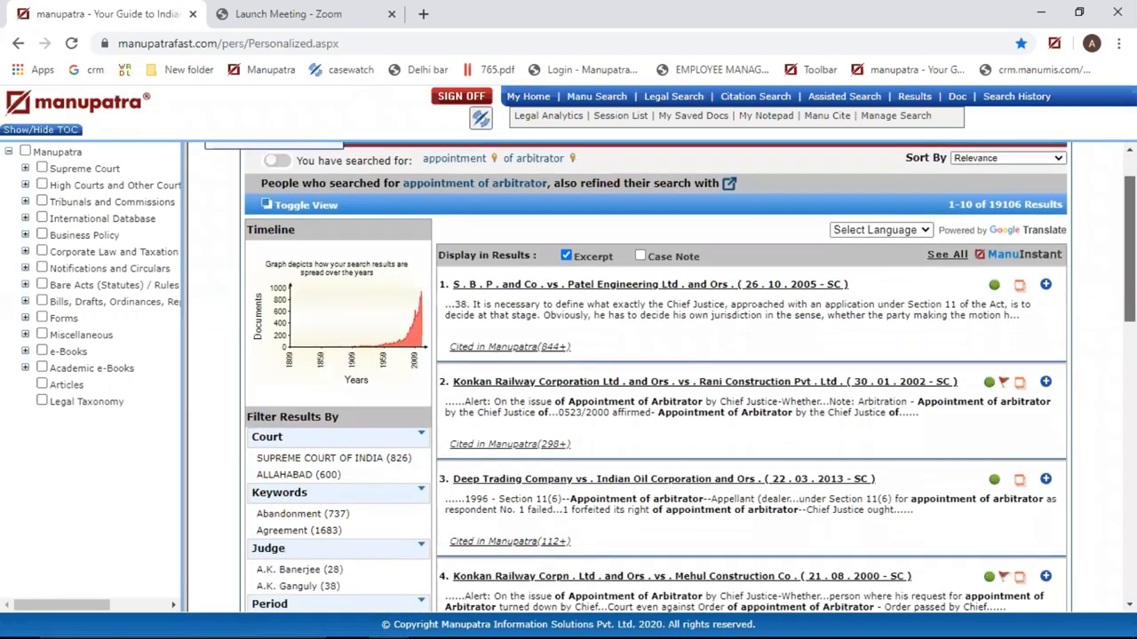
pyautogui.scroll(-3)
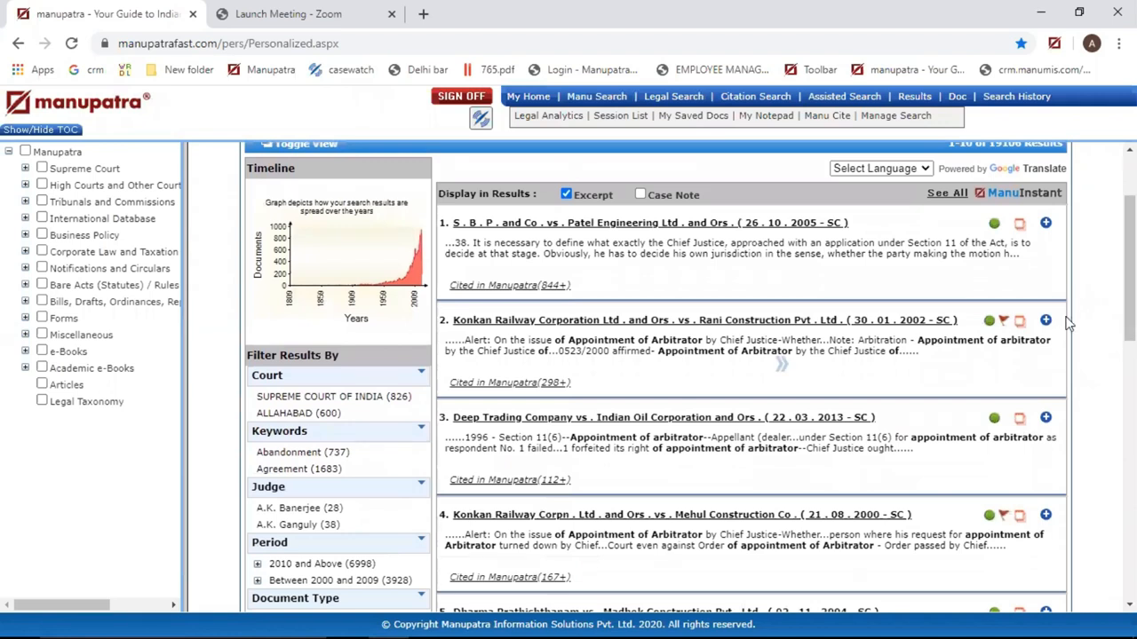
pyautogui.moveTo(955, 356)
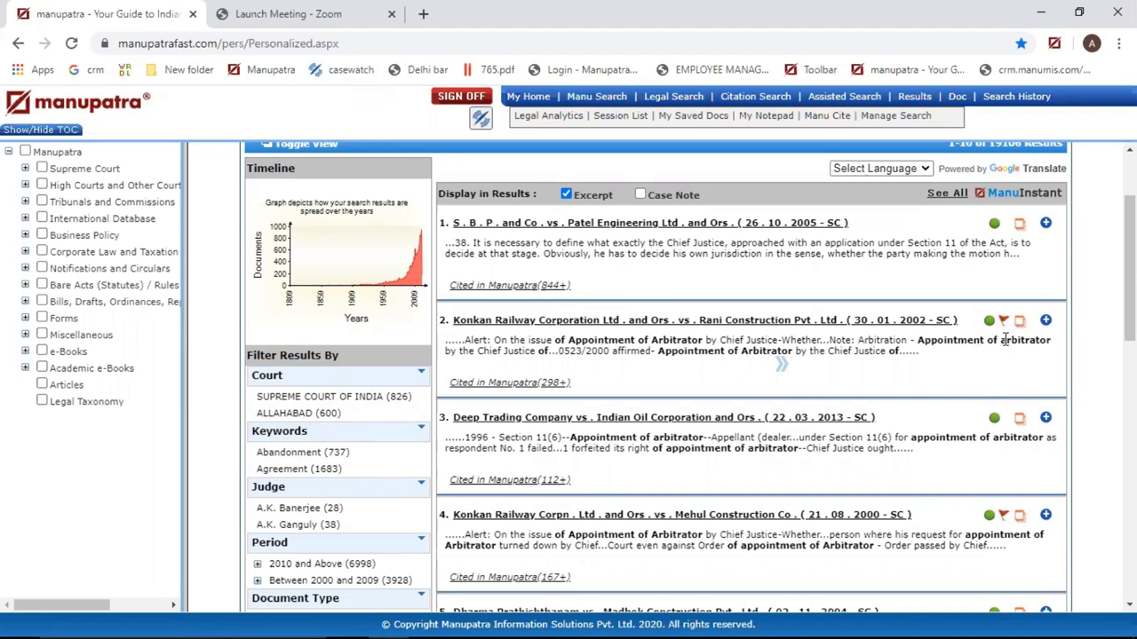
pyautogui.moveTo(1002, 319)
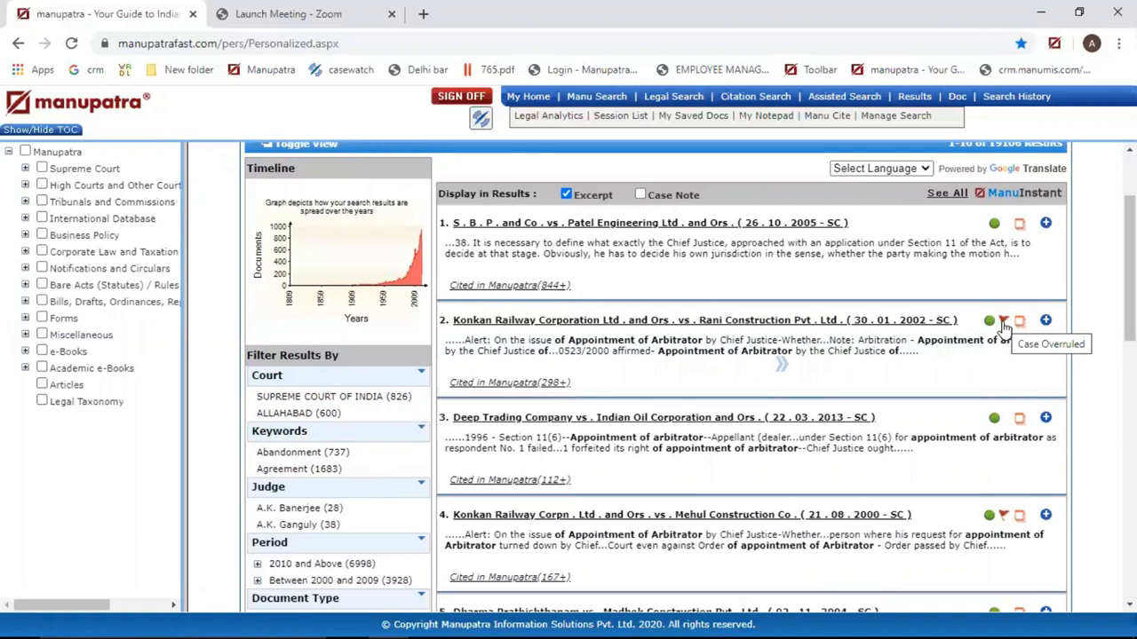
pyautogui.moveTo(996, 241)
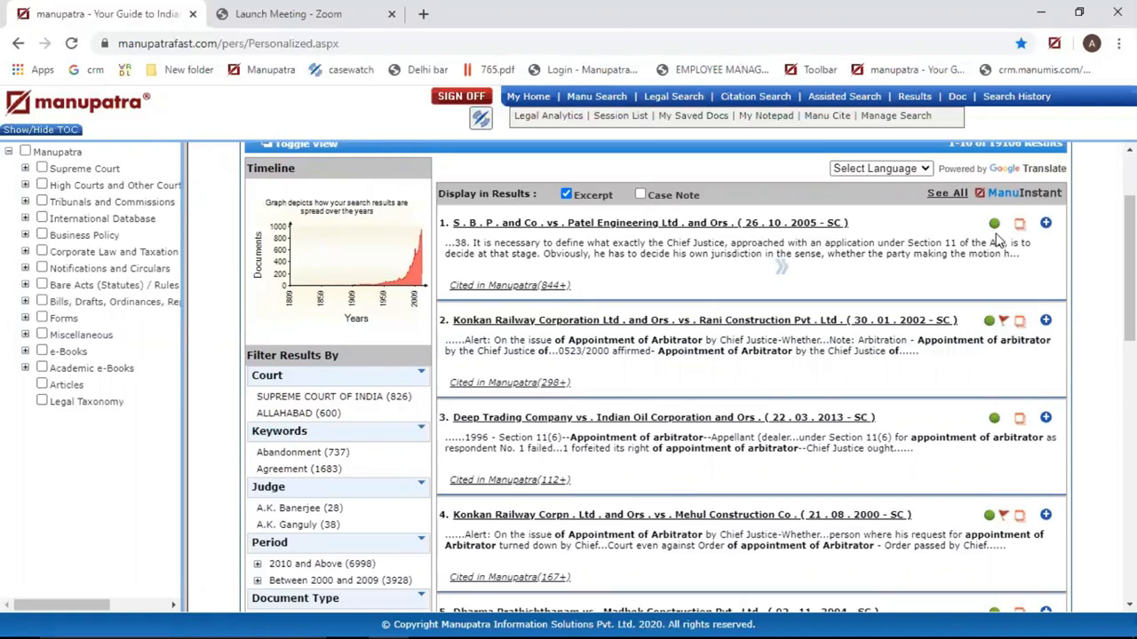
pyautogui.moveTo(1004, 240)
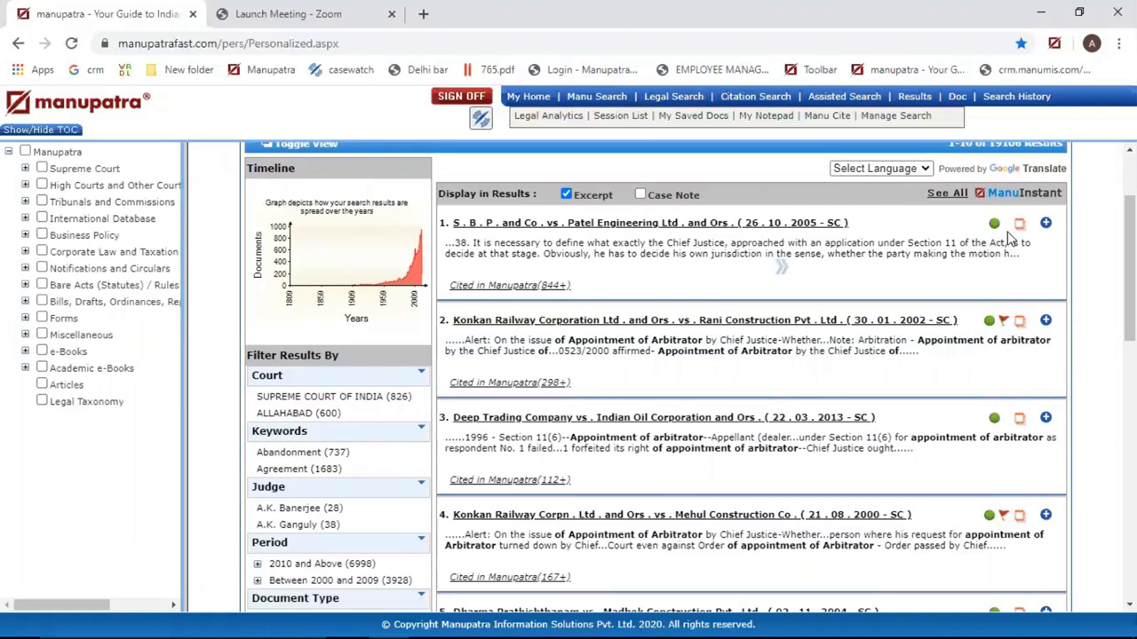
pyautogui.moveTo(917, 290)
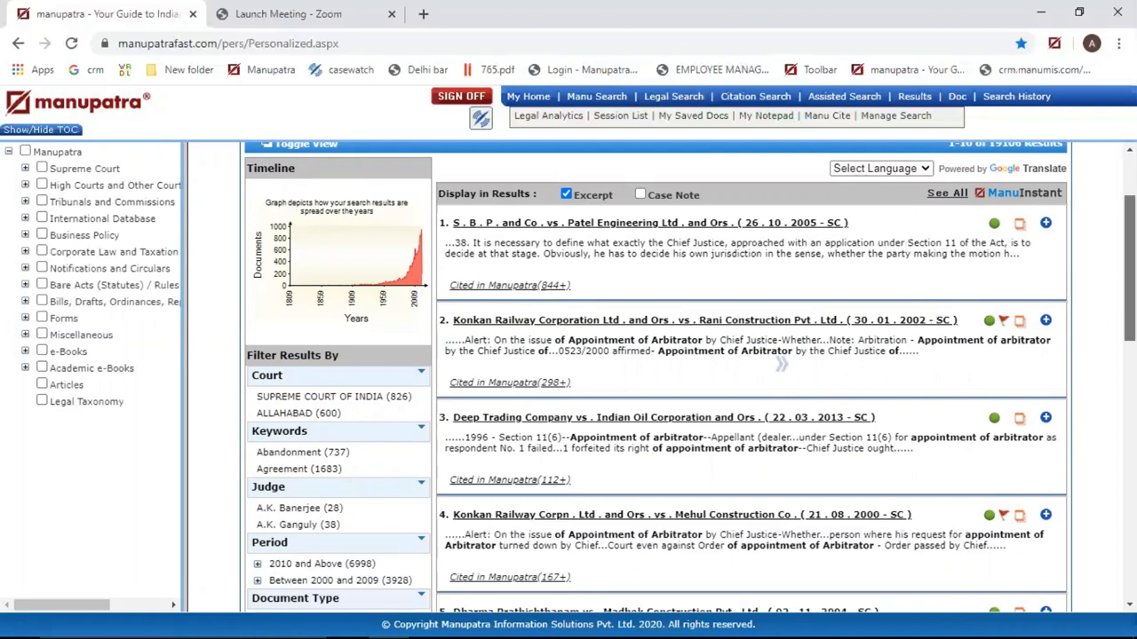
# Scroll further down the results list toward the Dharma Prathishthanam entry.
pyautogui.scroll(-3)
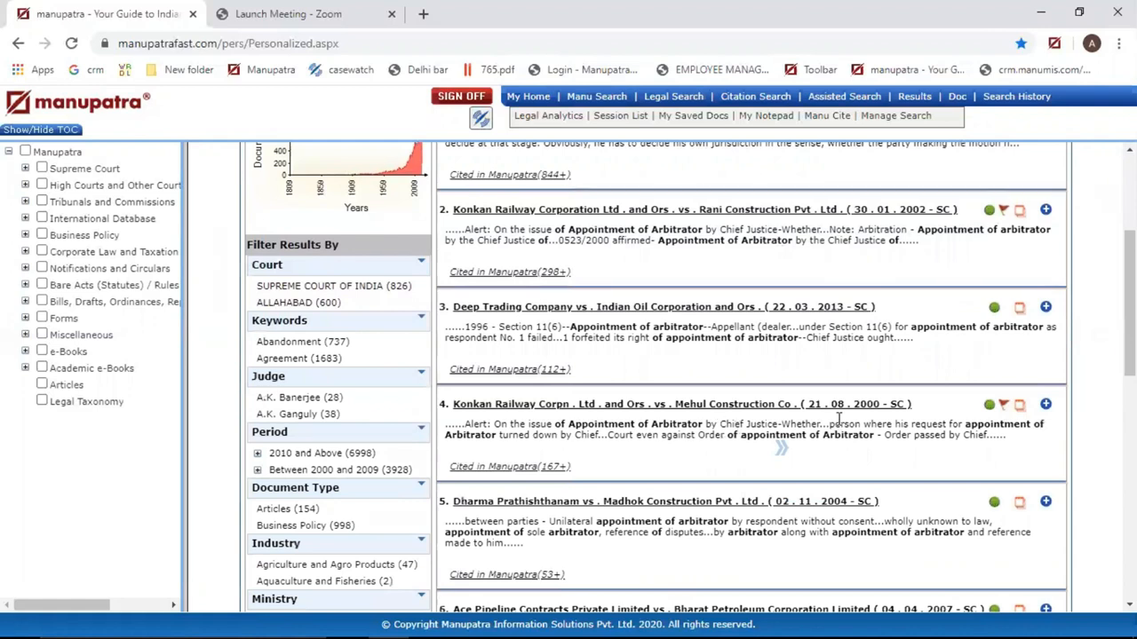
pyautogui.moveTo(1002, 417)
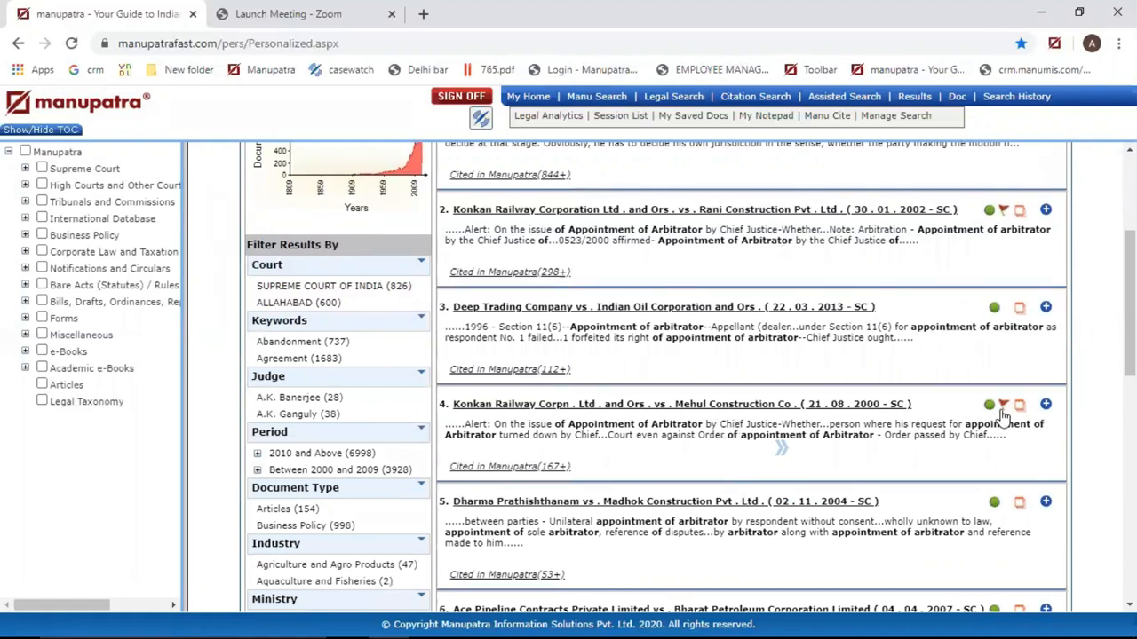
pyautogui.moveTo(1002, 405)
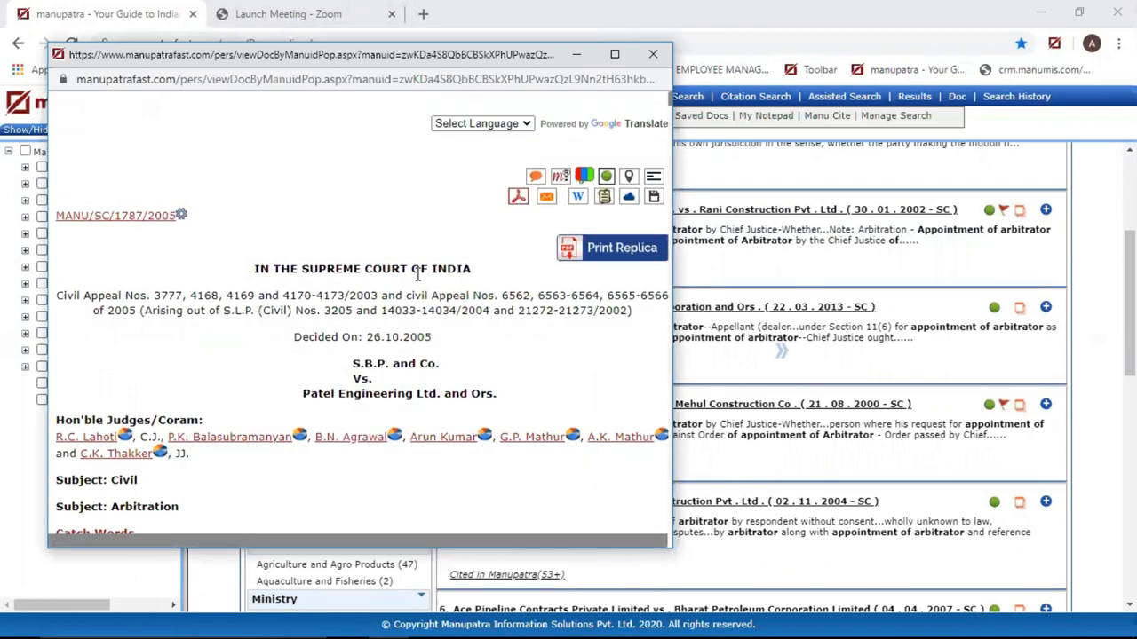
# Close the S.B.P. and Co. vs. Patel Engineering preview and scroll to the overruled result.
pyautogui.click(653, 53)
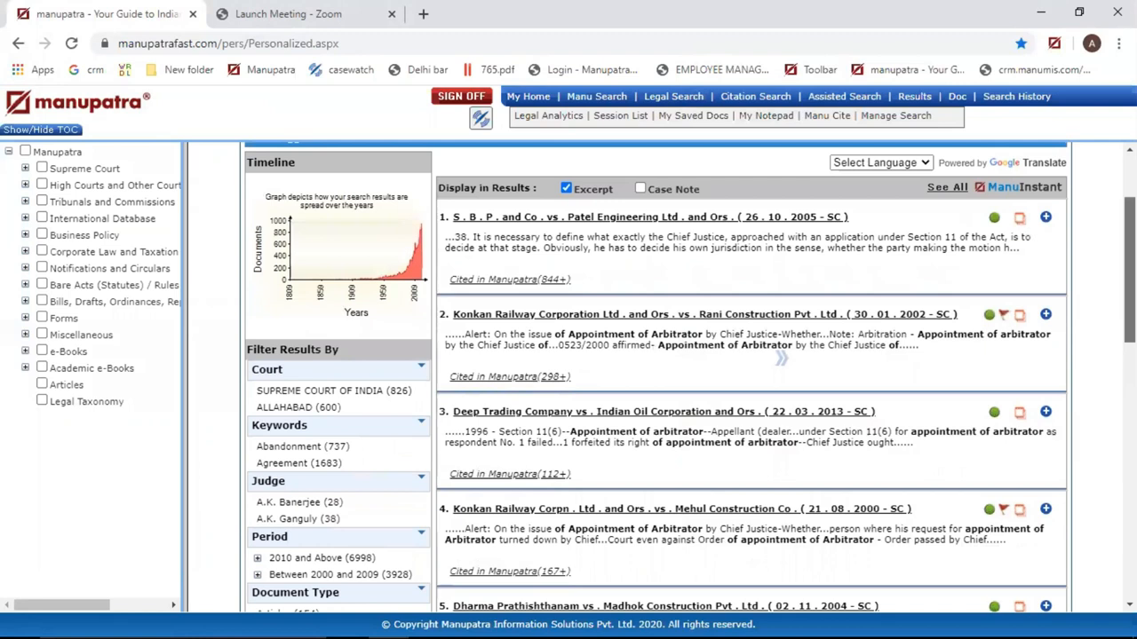
pyautogui.scroll(-3)
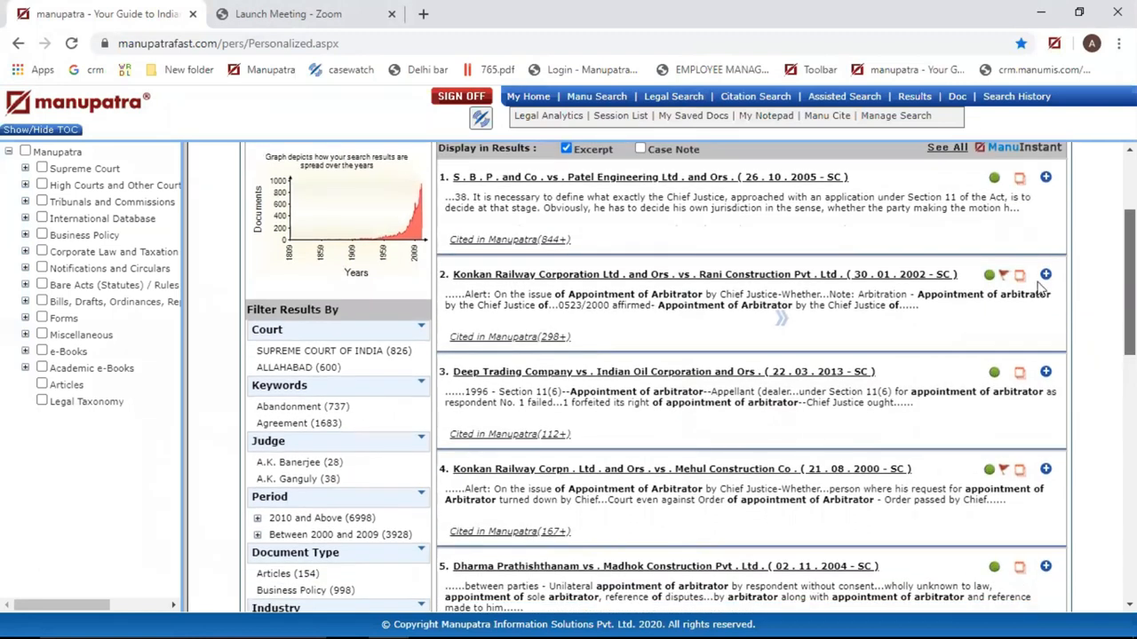
pyautogui.moveTo(1009, 291)
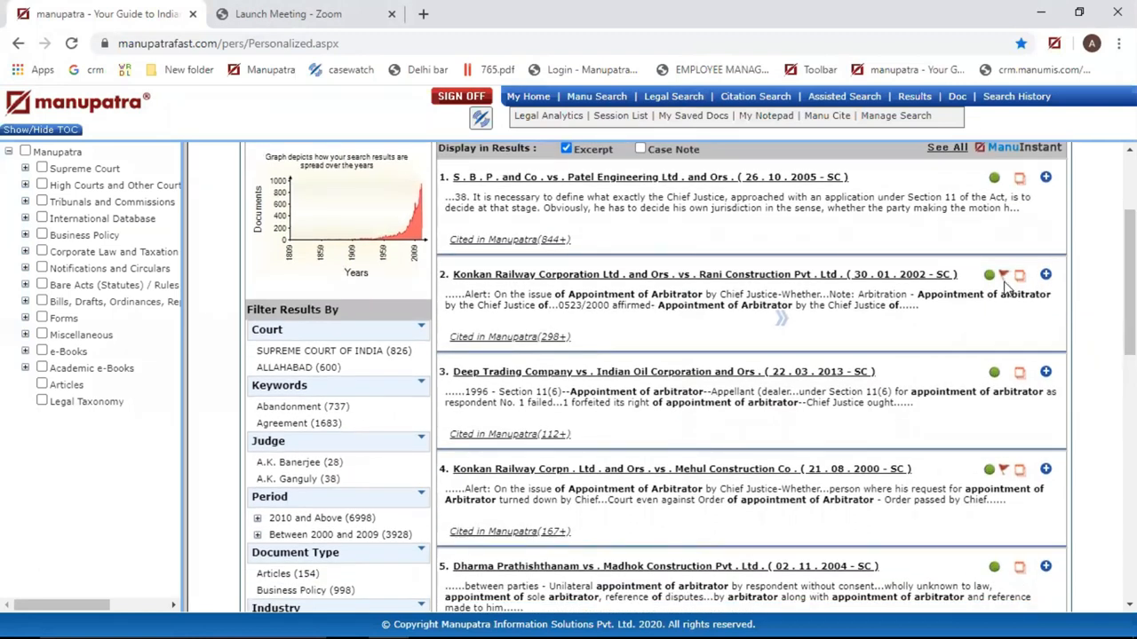
pyautogui.moveTo(1011, 380)
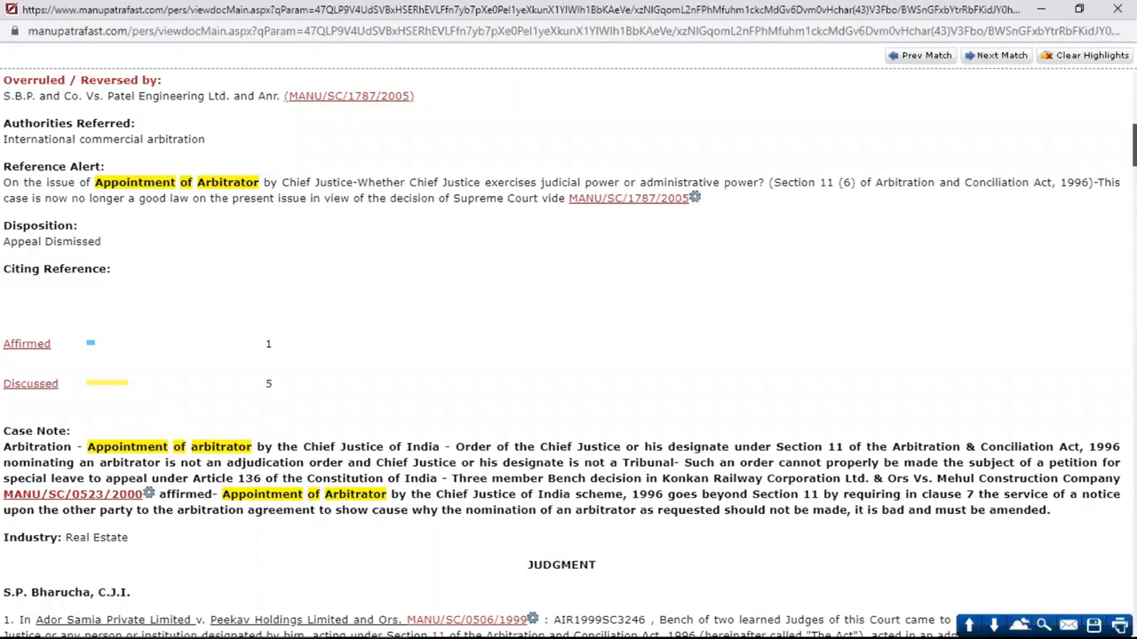
pyautogui.scroll(3)
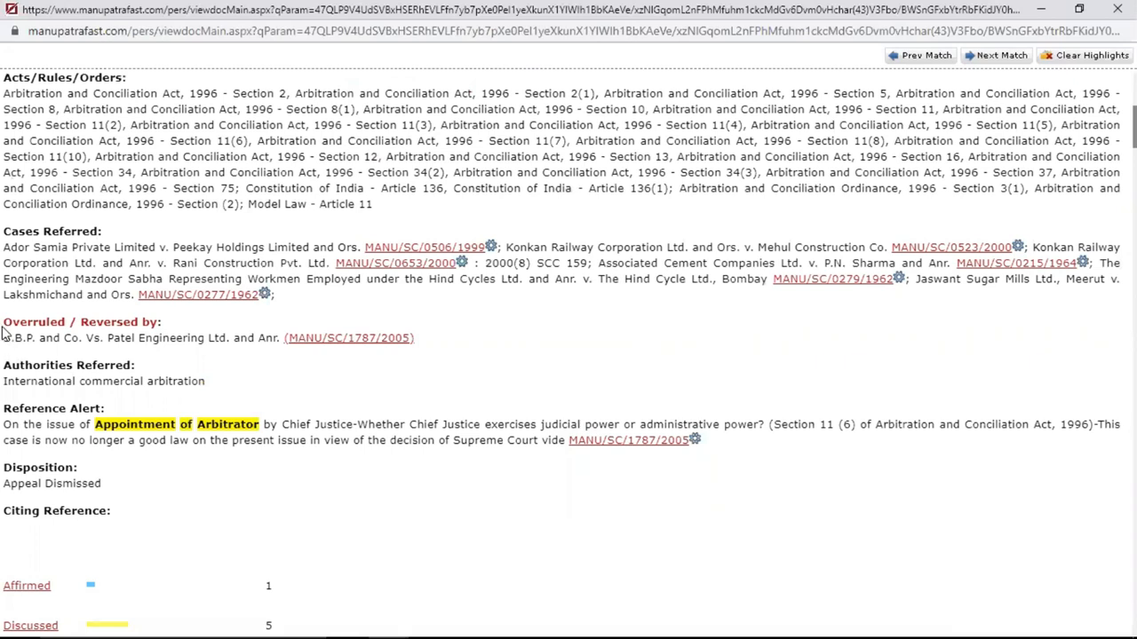
pyautogui.moveTo(7, 331)
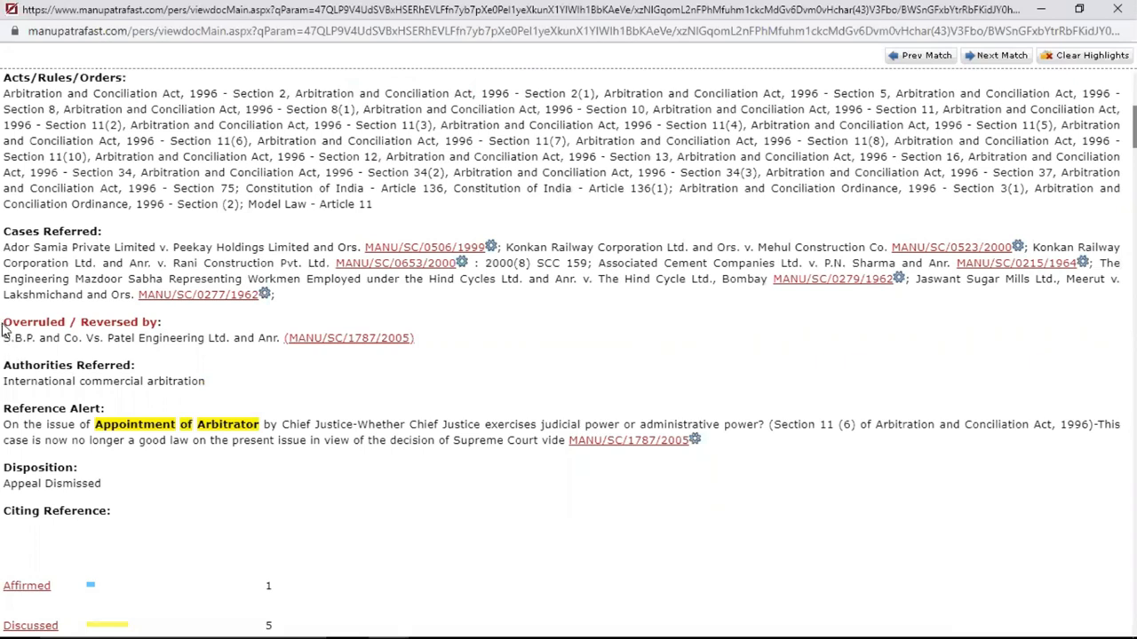
pyautogui.moveTo(14, 348)
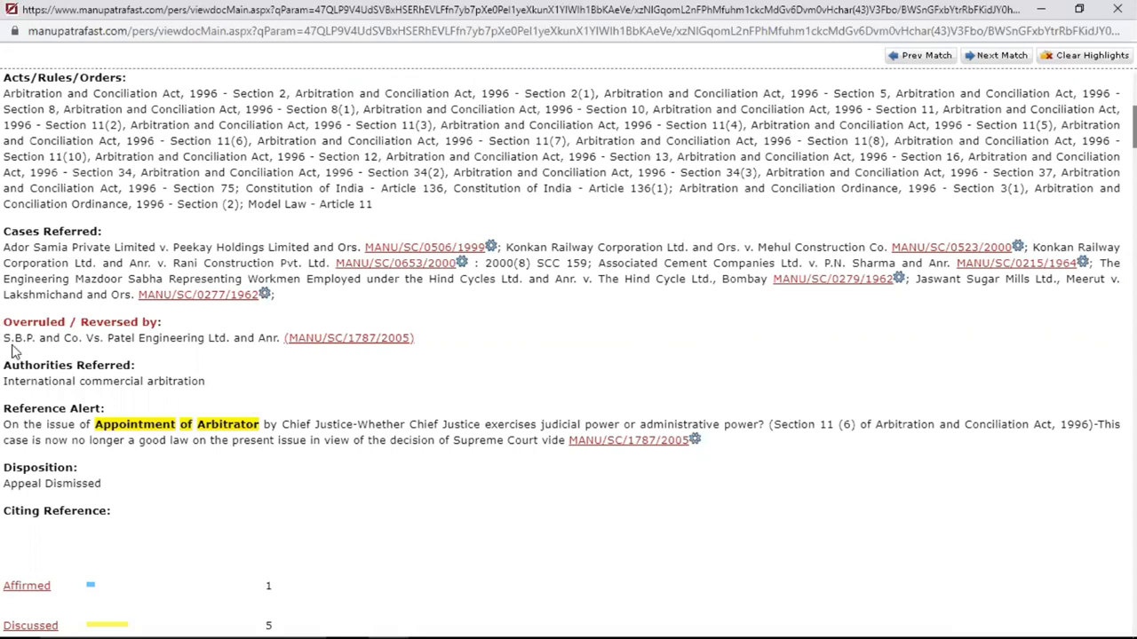
pyautogui.moveTo(14, 351)
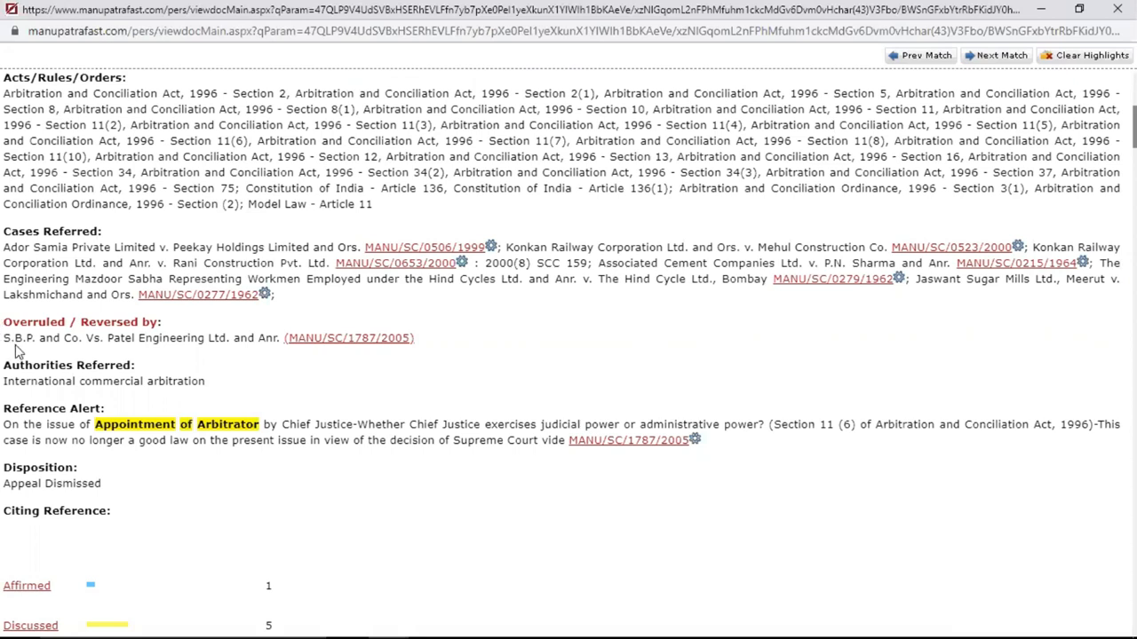